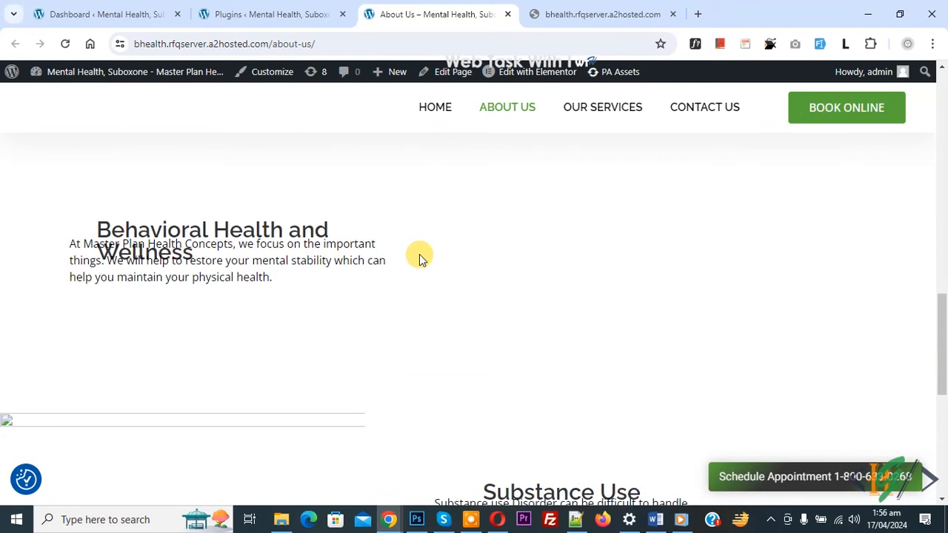
- Confirm the Elementor plugin shows as updated, then return to the About Us page
scroll(down, 3)
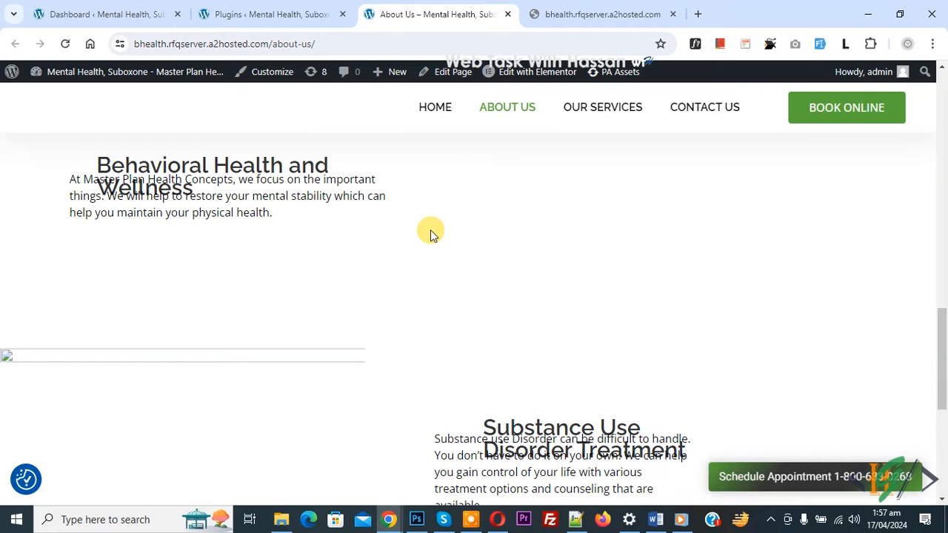
mouse_move(459, 296)
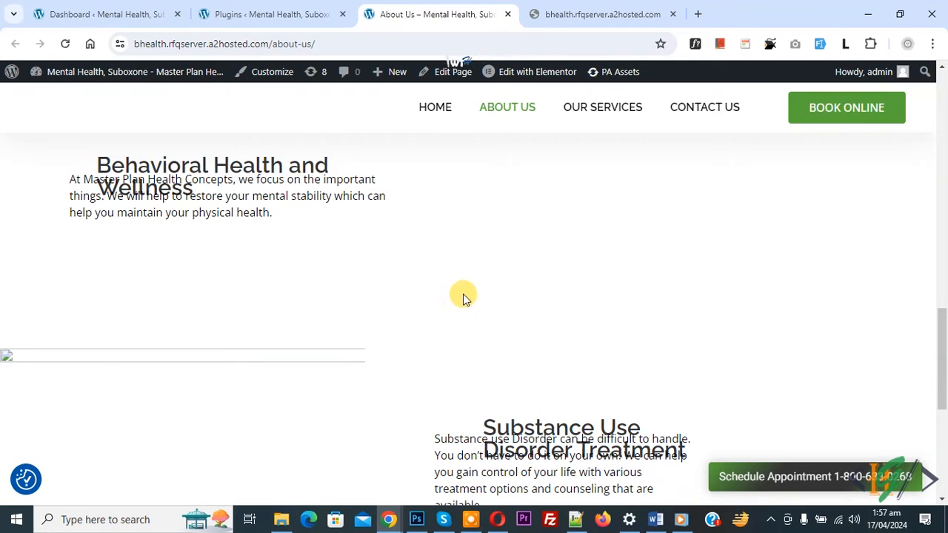
mouse_move(465, 288)
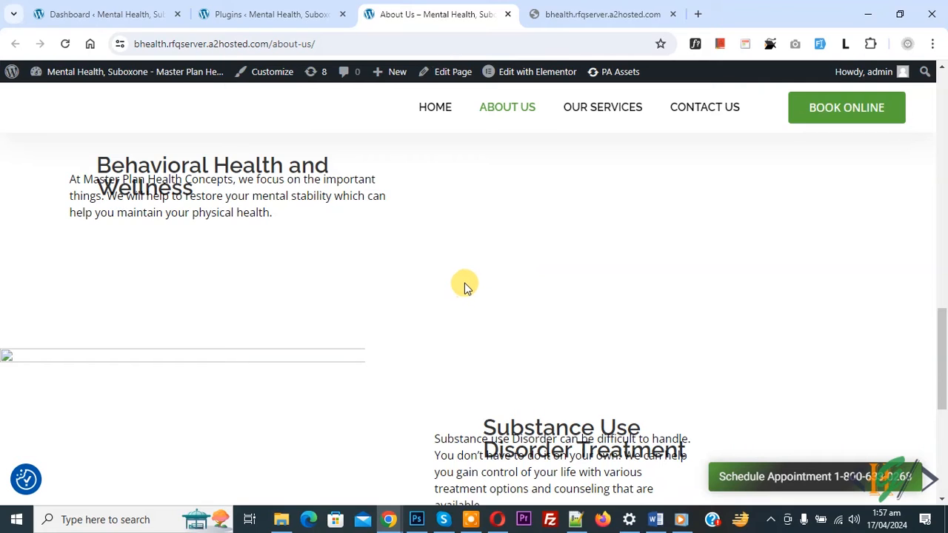
mouse_move(269, 226)
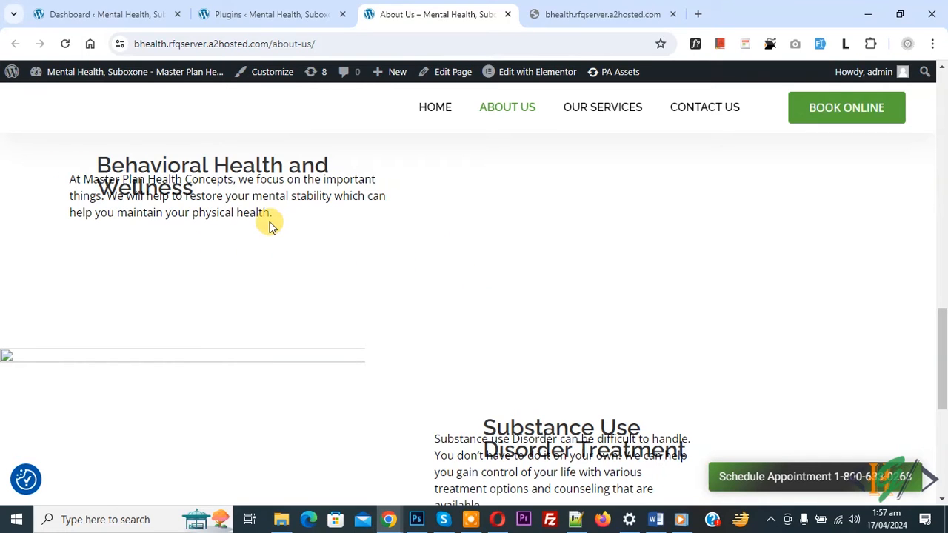
mouse_move(177, 331)
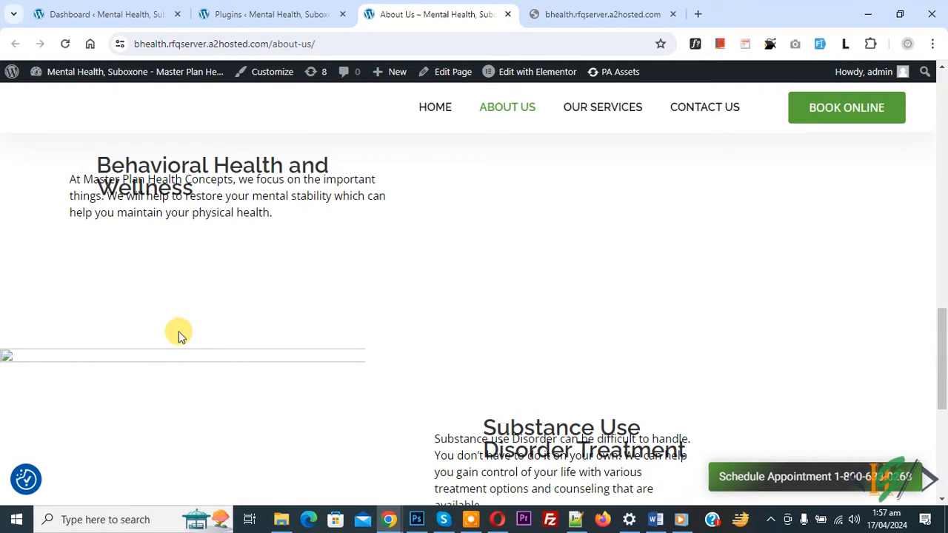
mouse_move(42, 363)
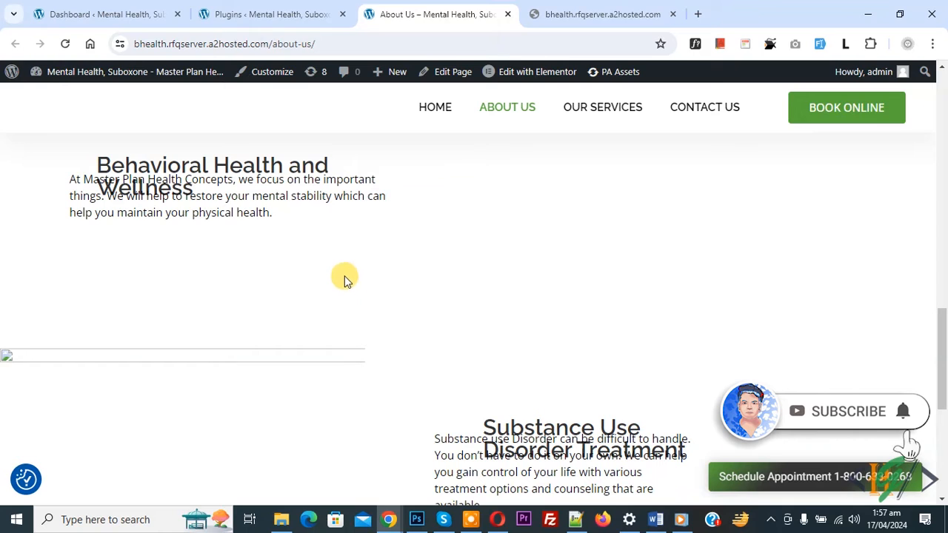
mouse_move(356, 302)
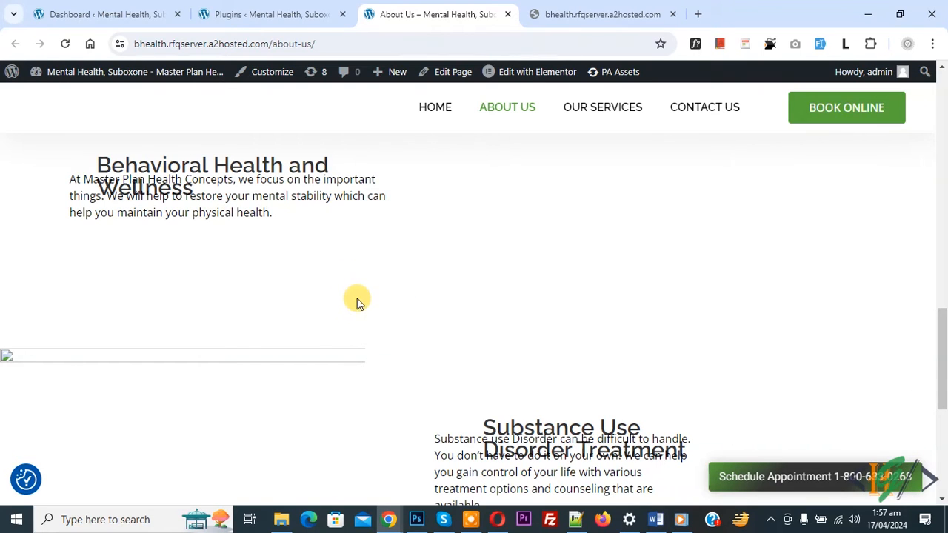
mouse_move(299, 31)
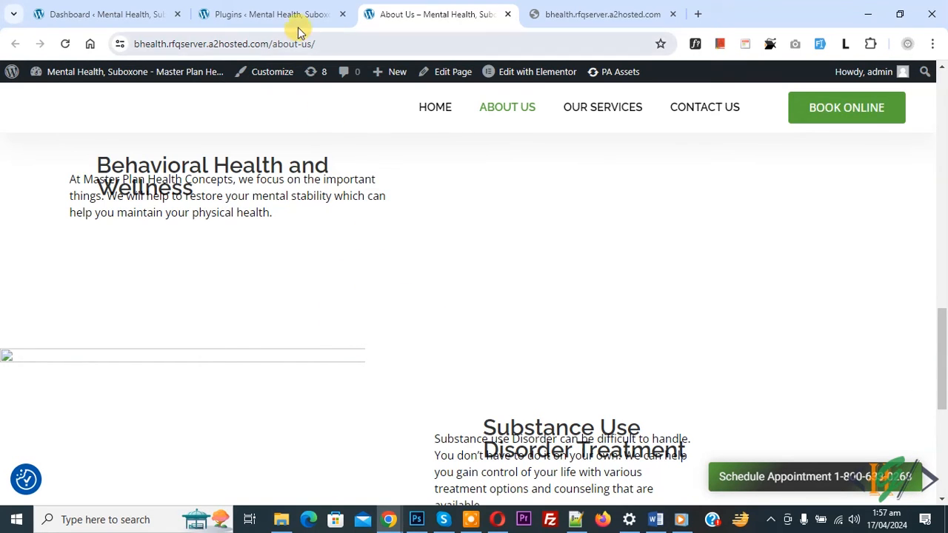
click(273, 15)
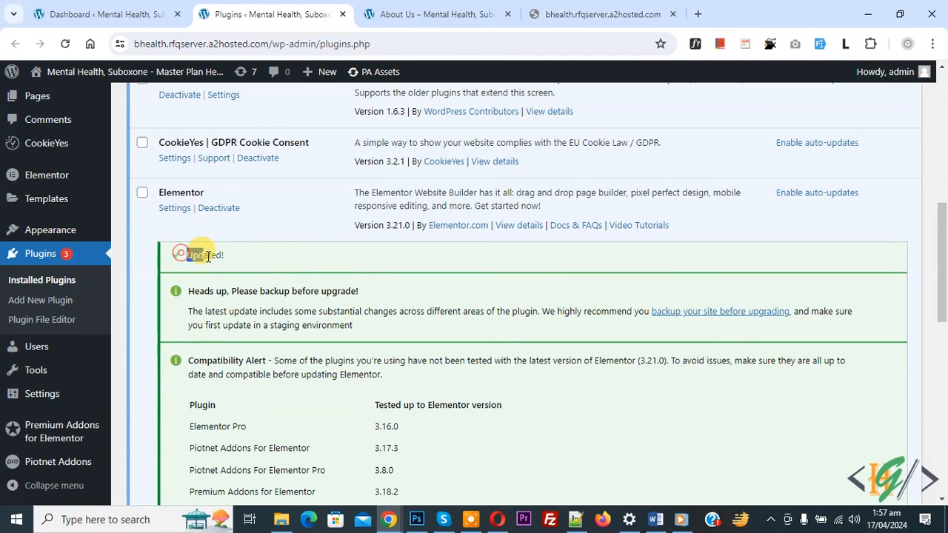
double_click(205, 255)
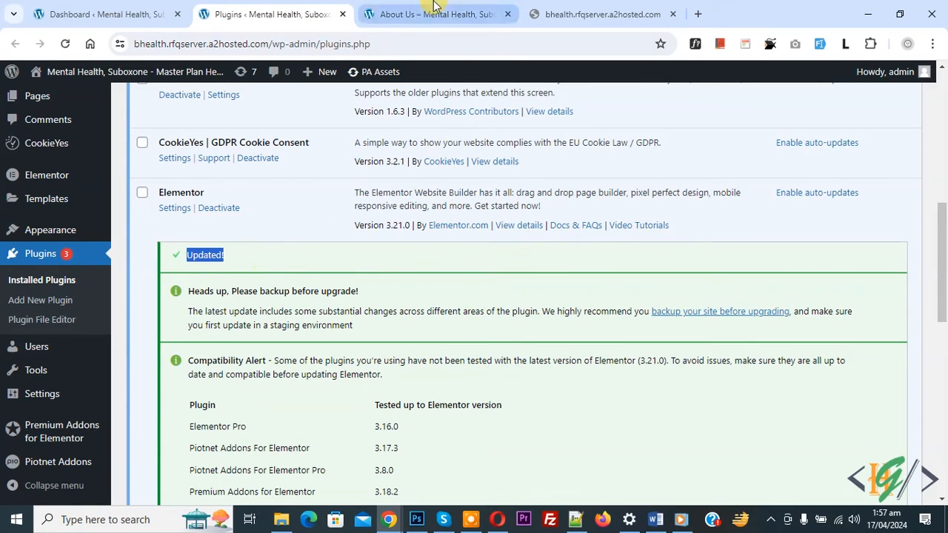
click(437, 13)
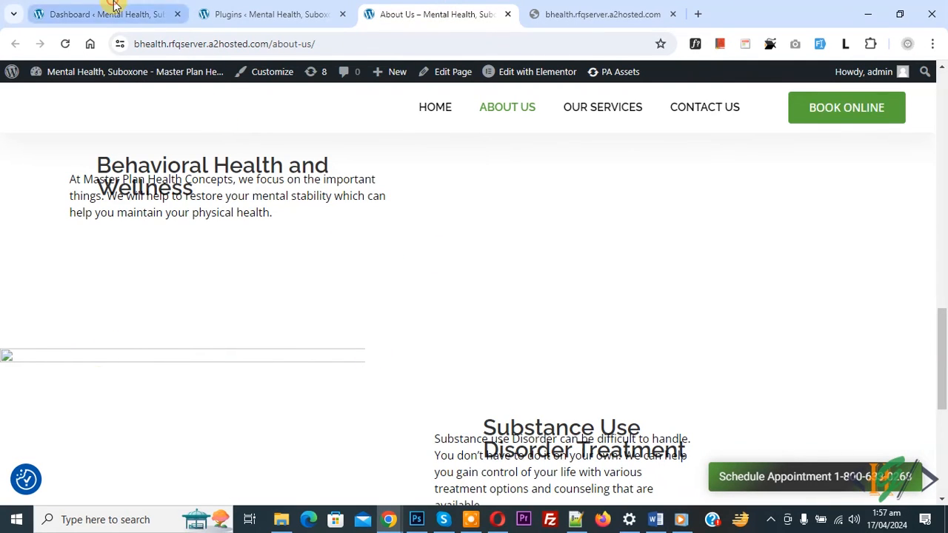
- Go to the admin dashboard and head to Elementor's Tools page
click(107, 15)
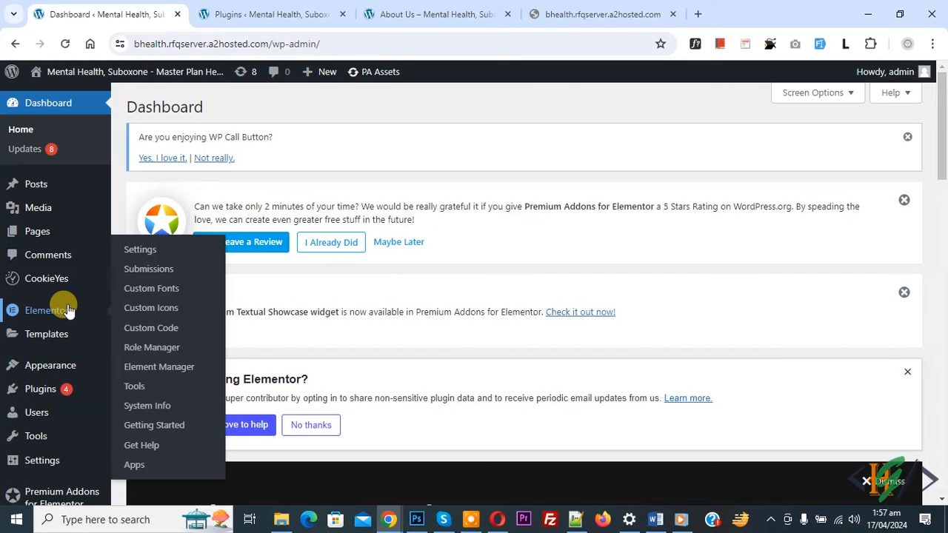
click(134, 385)
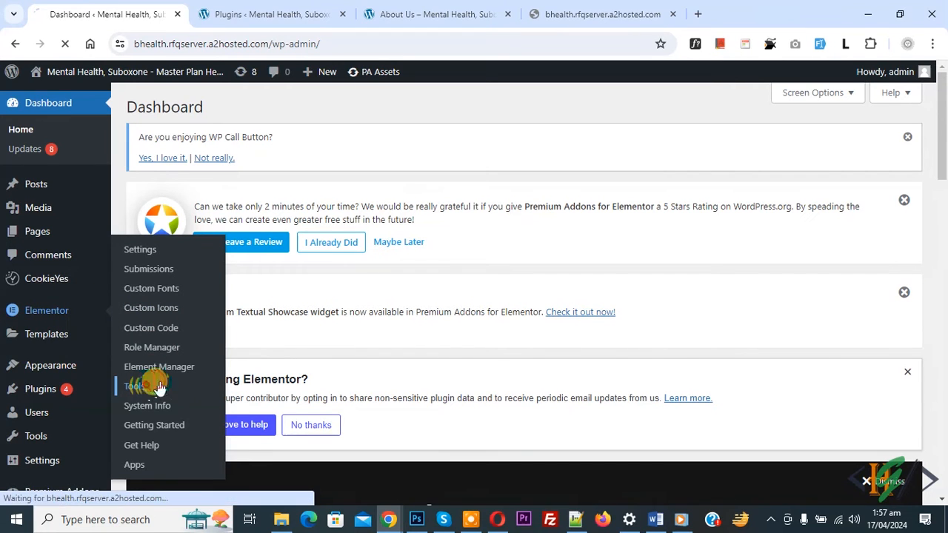
- Regenerate Elementor's CSS files and data, then sync the Elementor template library
click(134, 385)
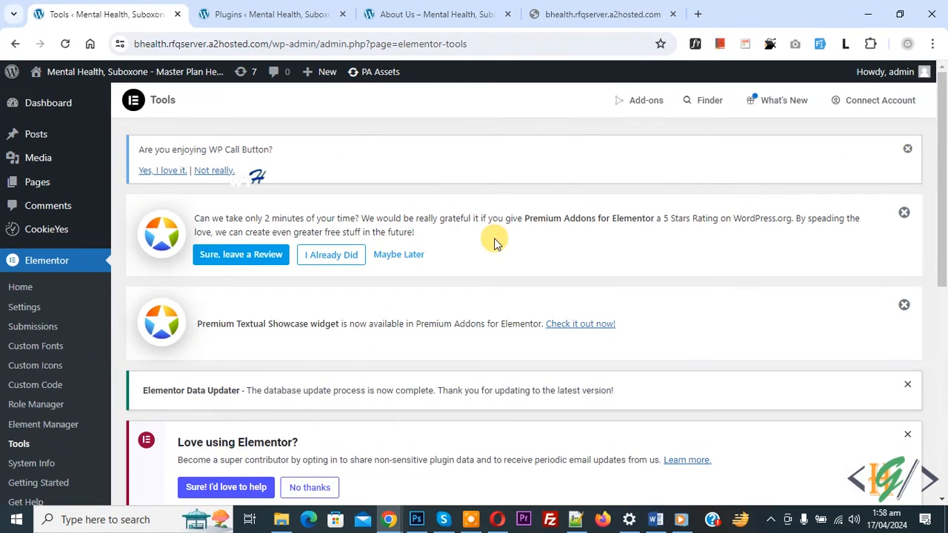
scroll(down, 3)
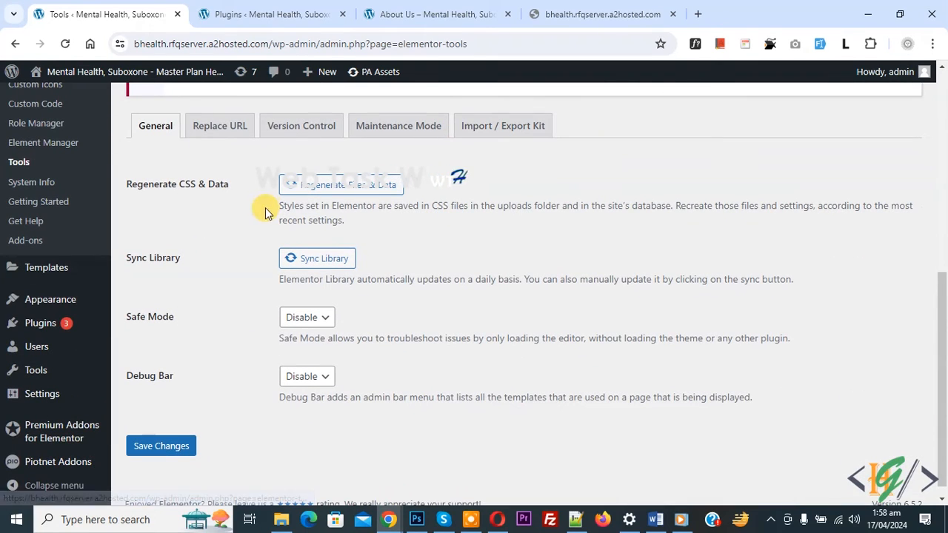
mouse_move(331, 205)
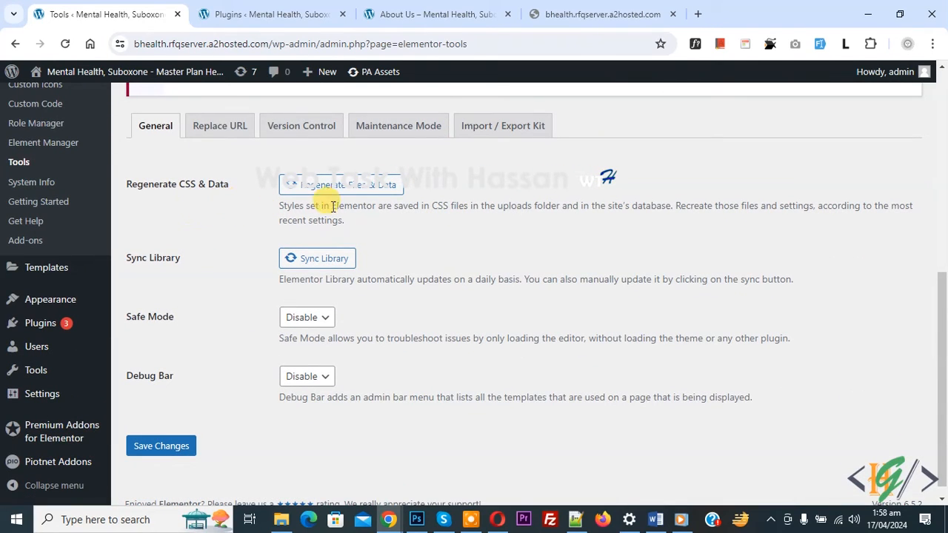
click(342, 183)
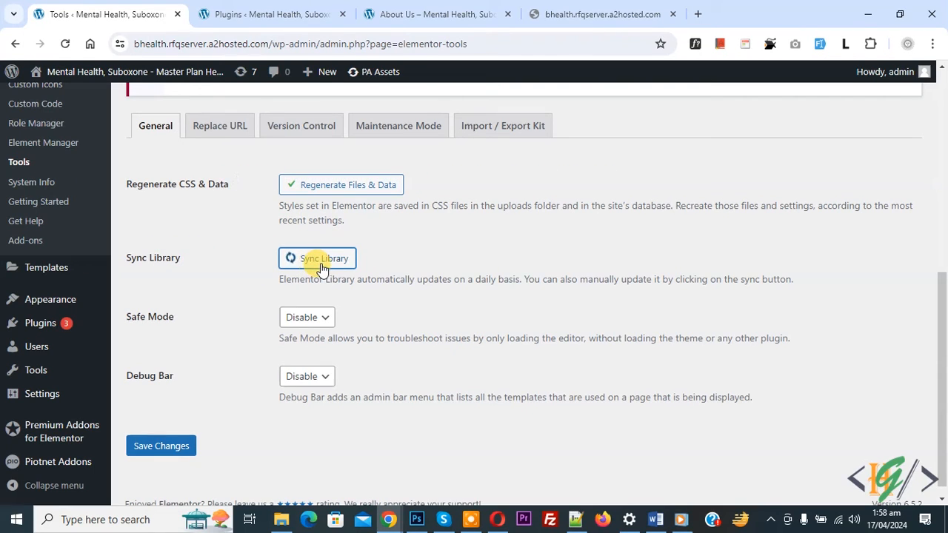
click(316, 258)
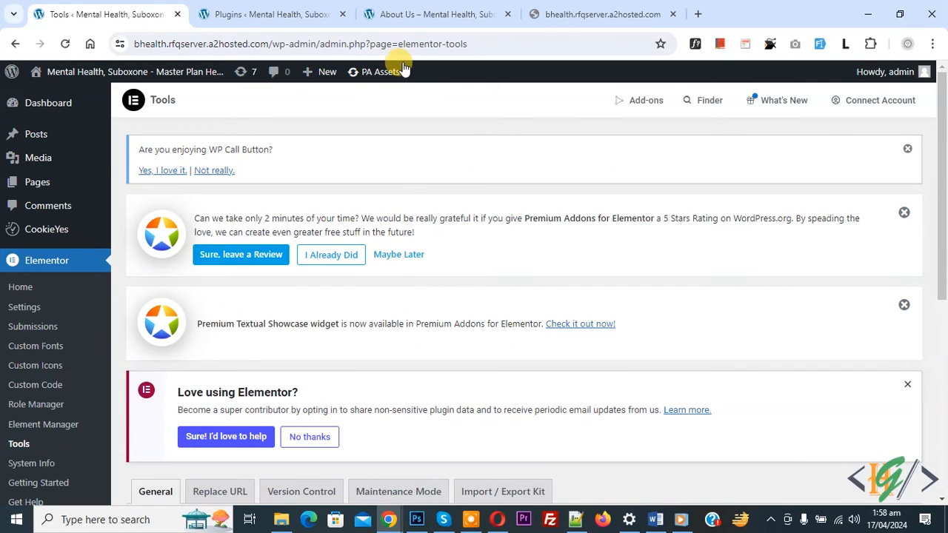
- Reload the About Us page to see headings, text and images displayed correctly
click(437, 15)
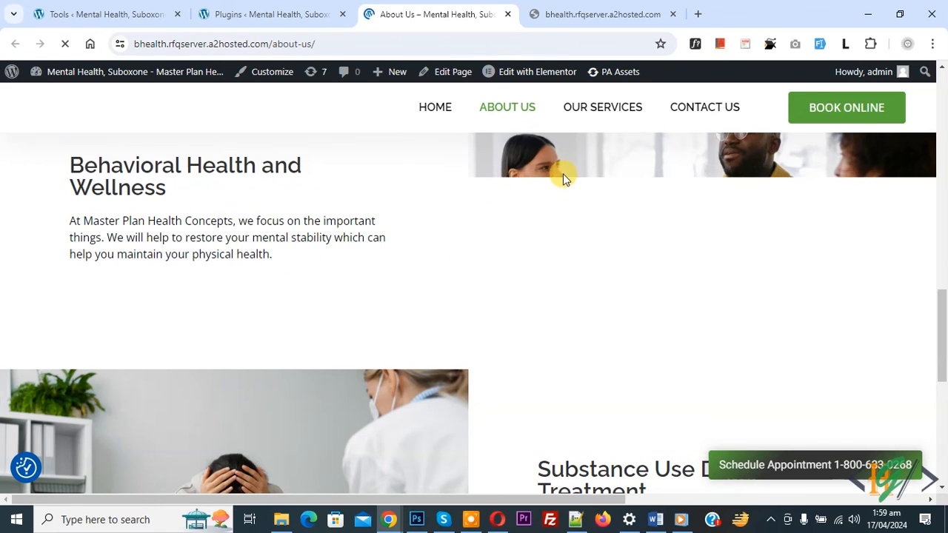
scroll(down, 3)
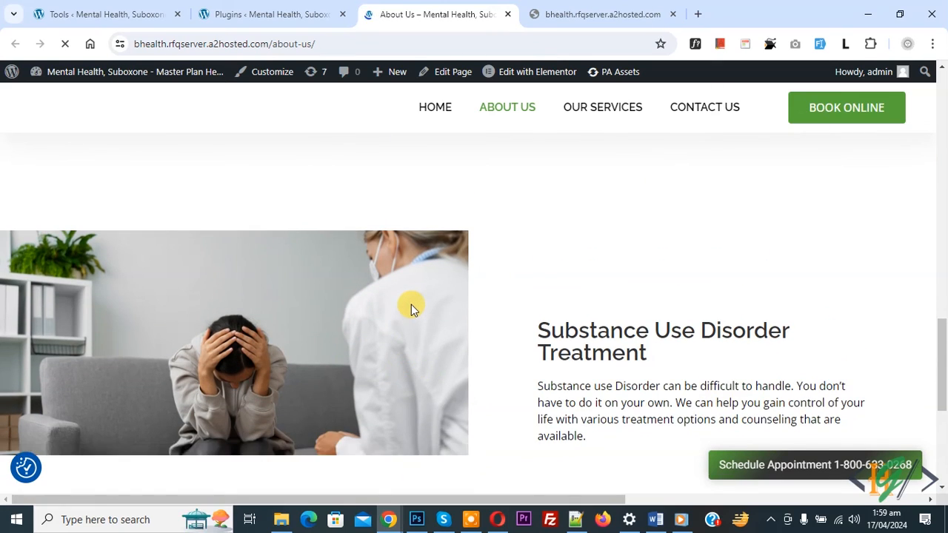